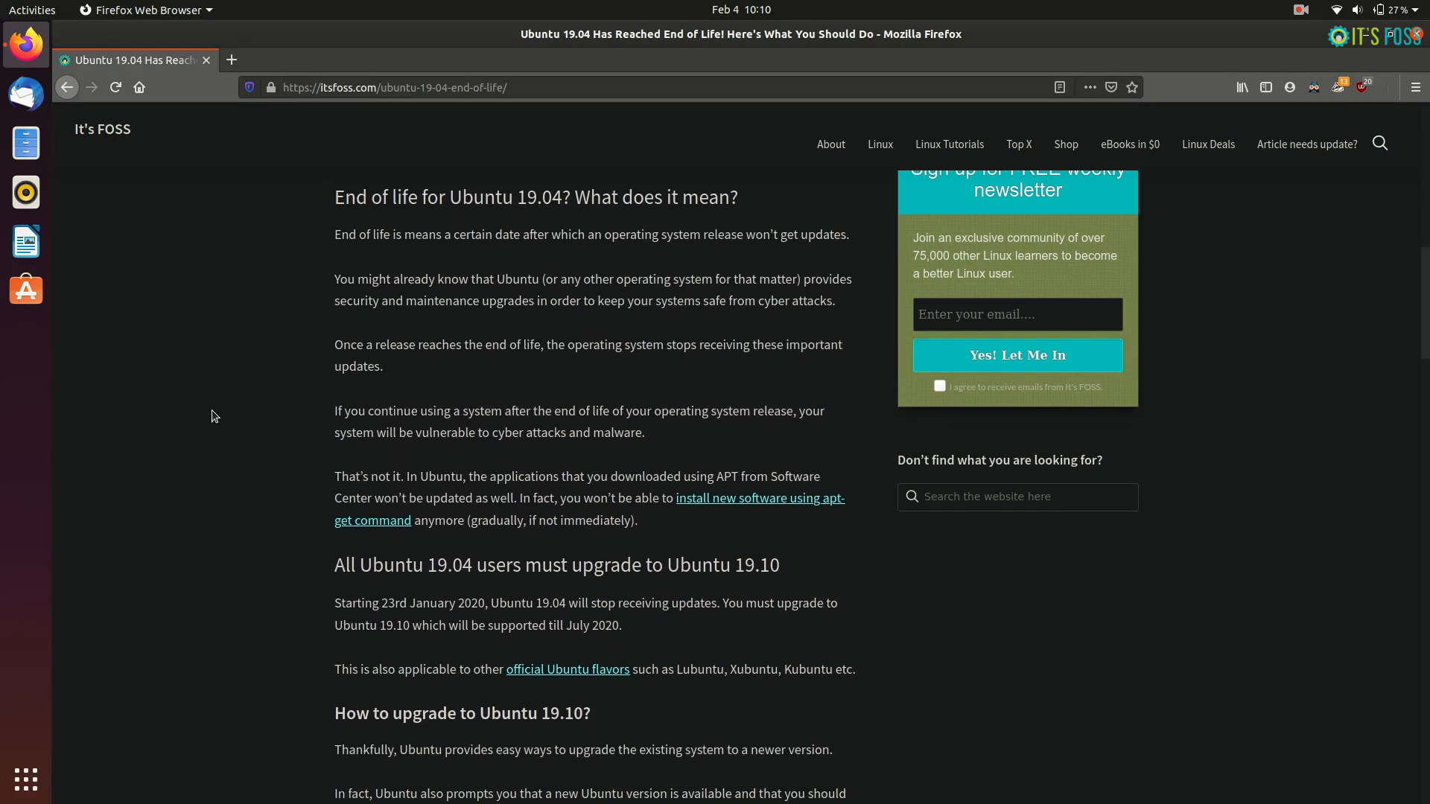
# Launch Settings from Activities and show the Details > About page with the installed Ubuntu release
pyautogui.scroll(3)
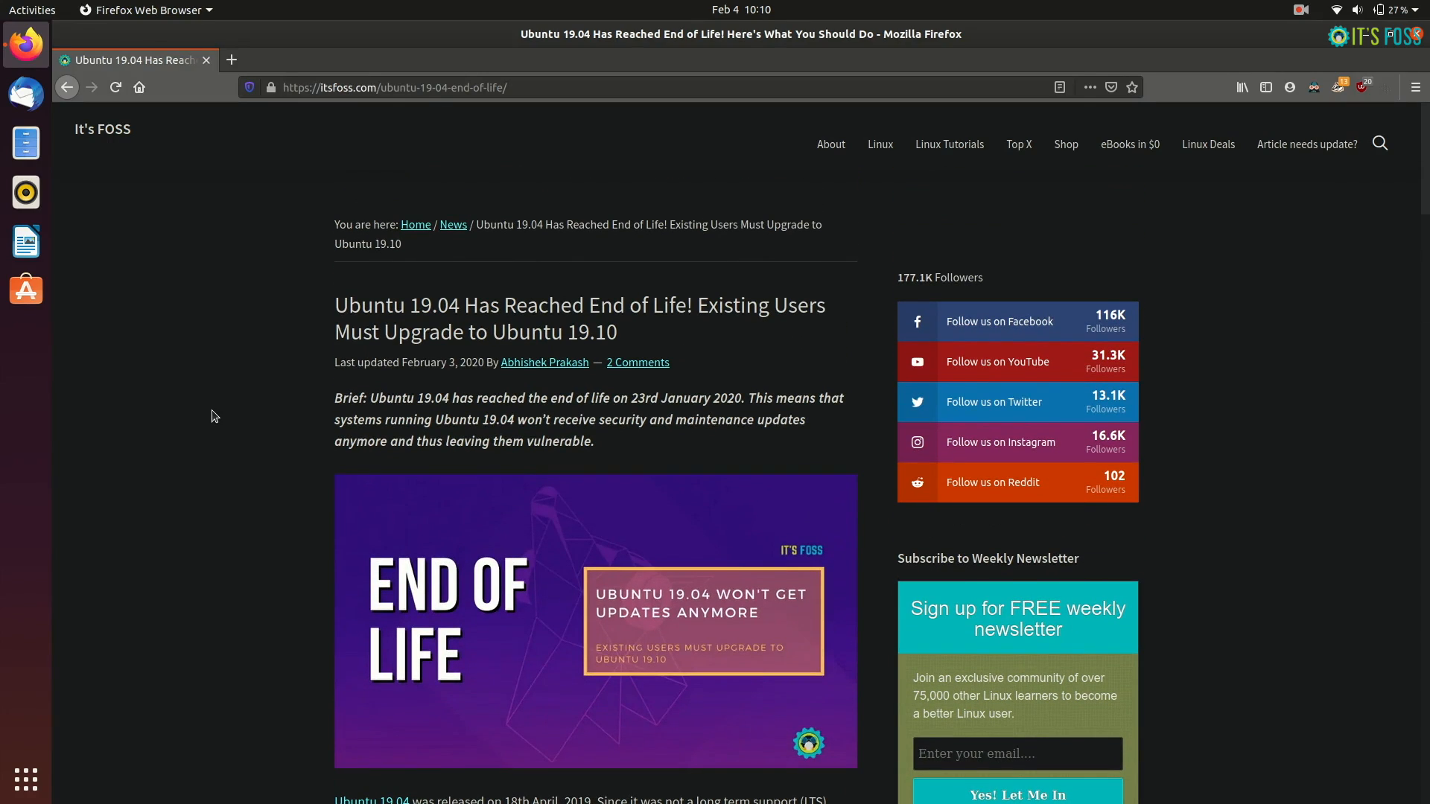
pyautogui.scroll(-3)
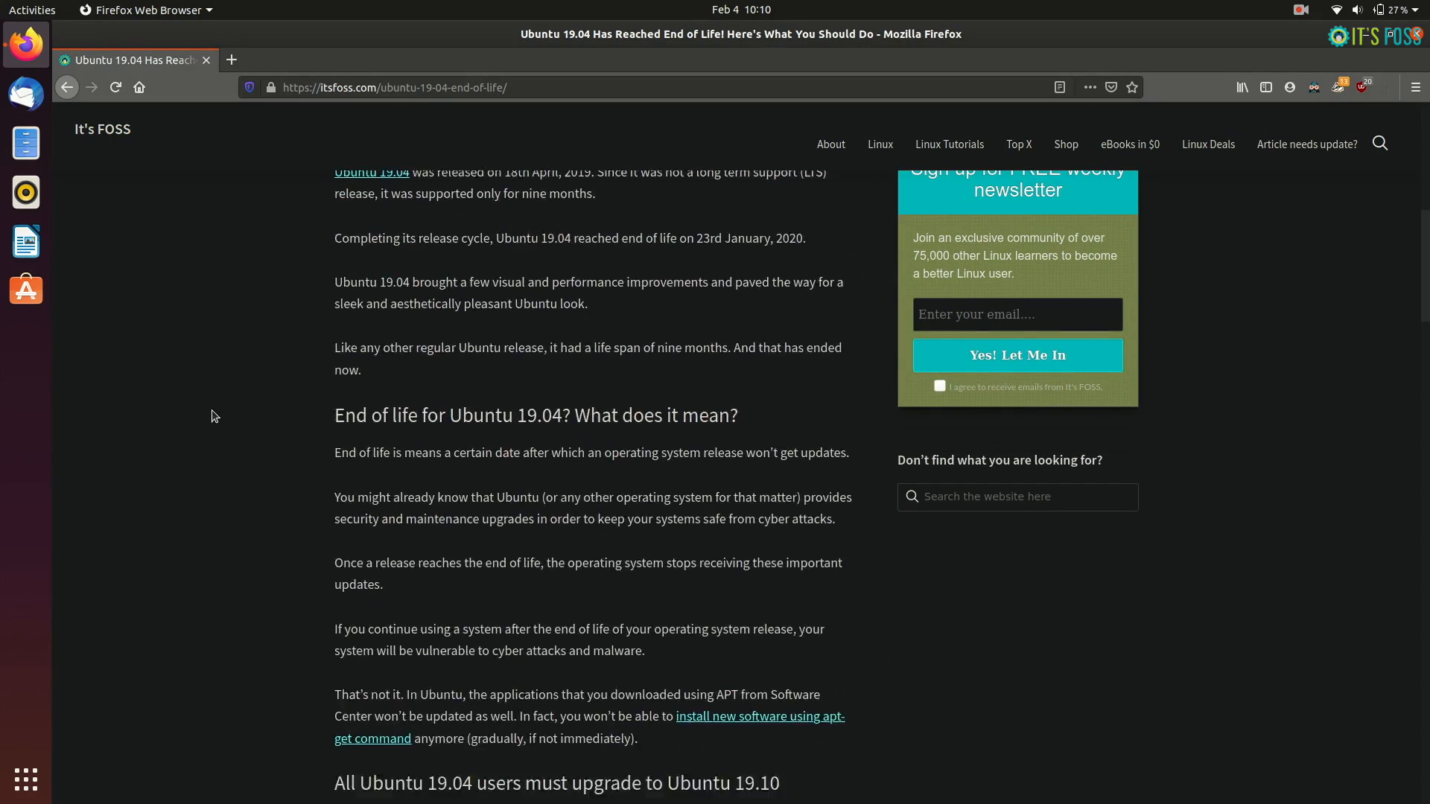
pyautogui.scroll(-3)
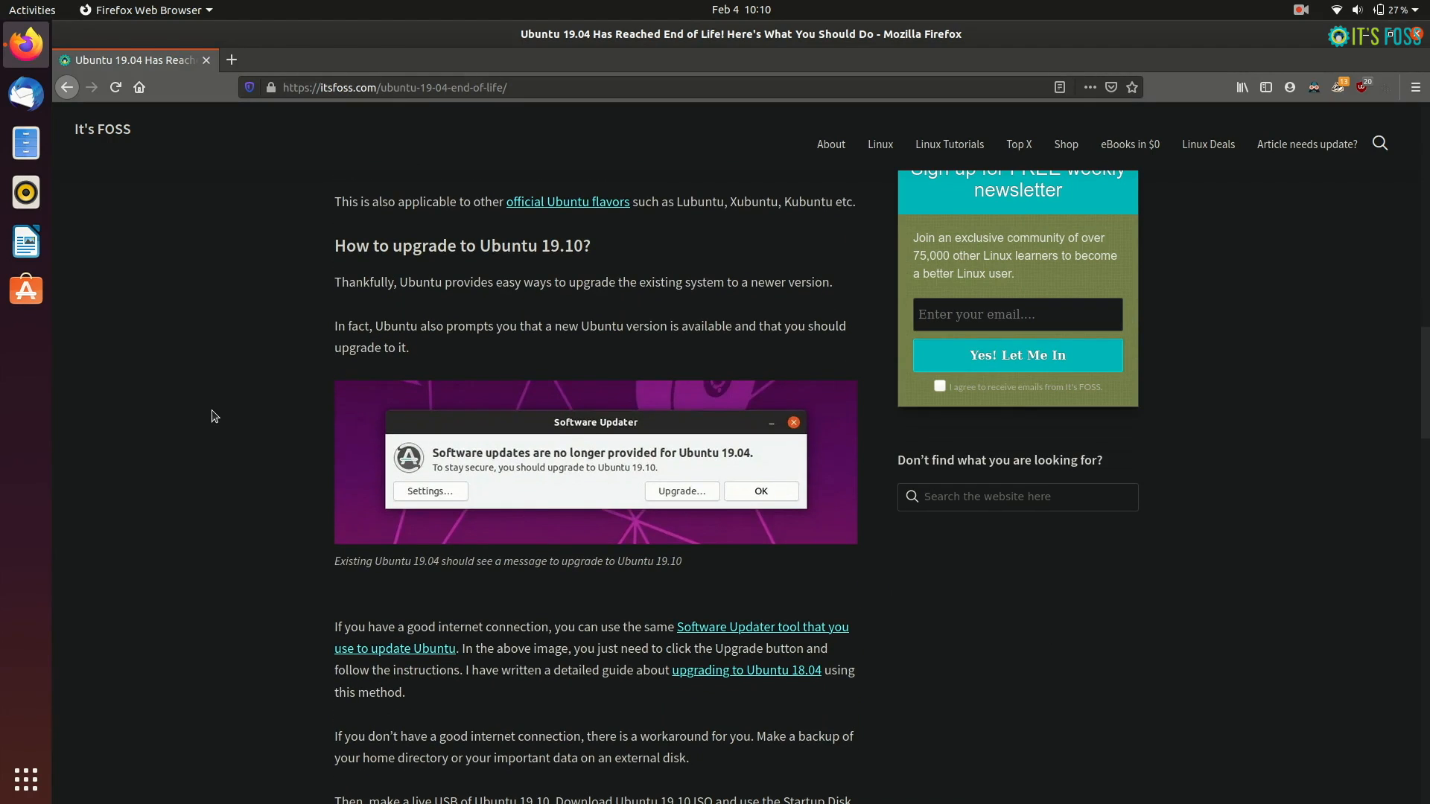
pyautogui.scroll(-3)
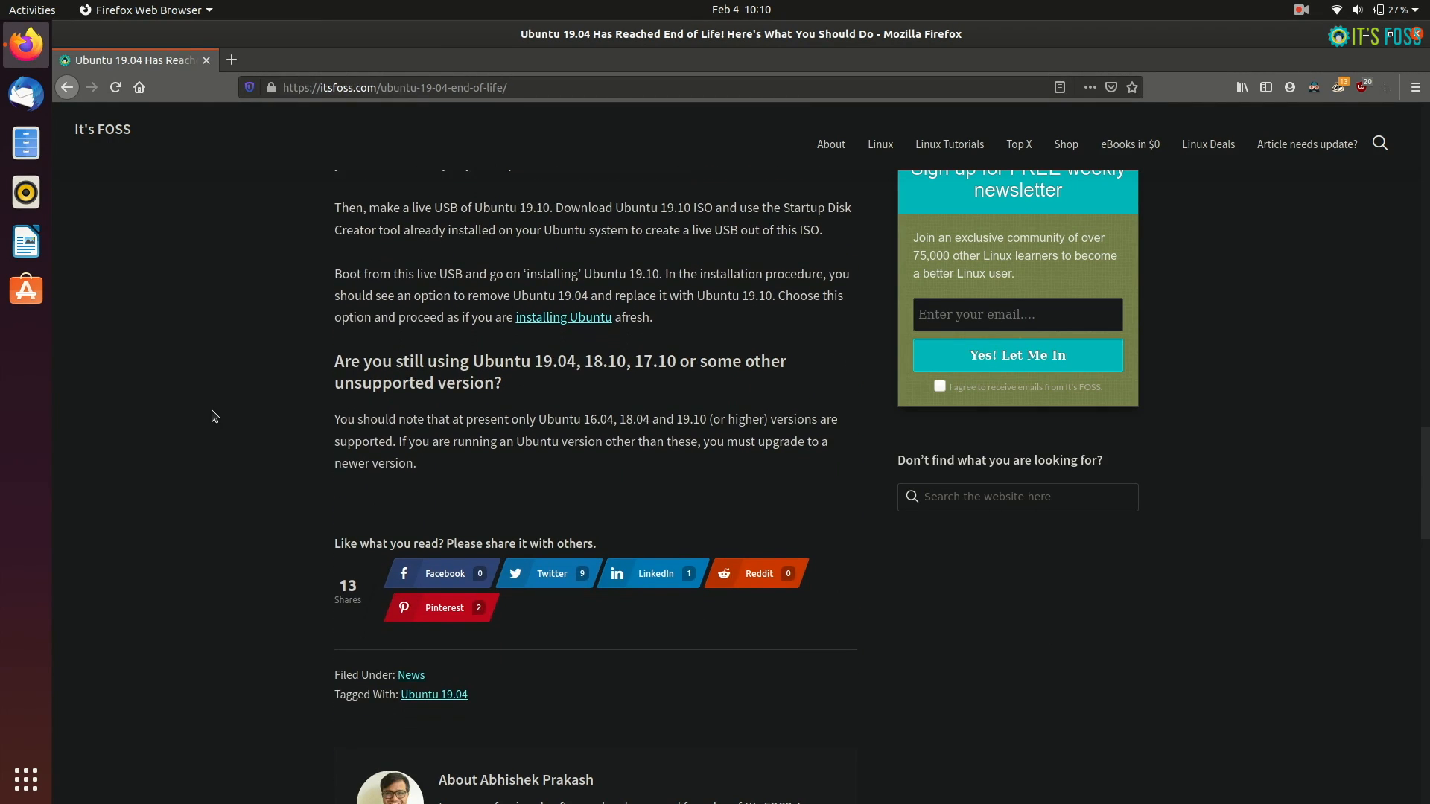
pyautogui.scroll(3)
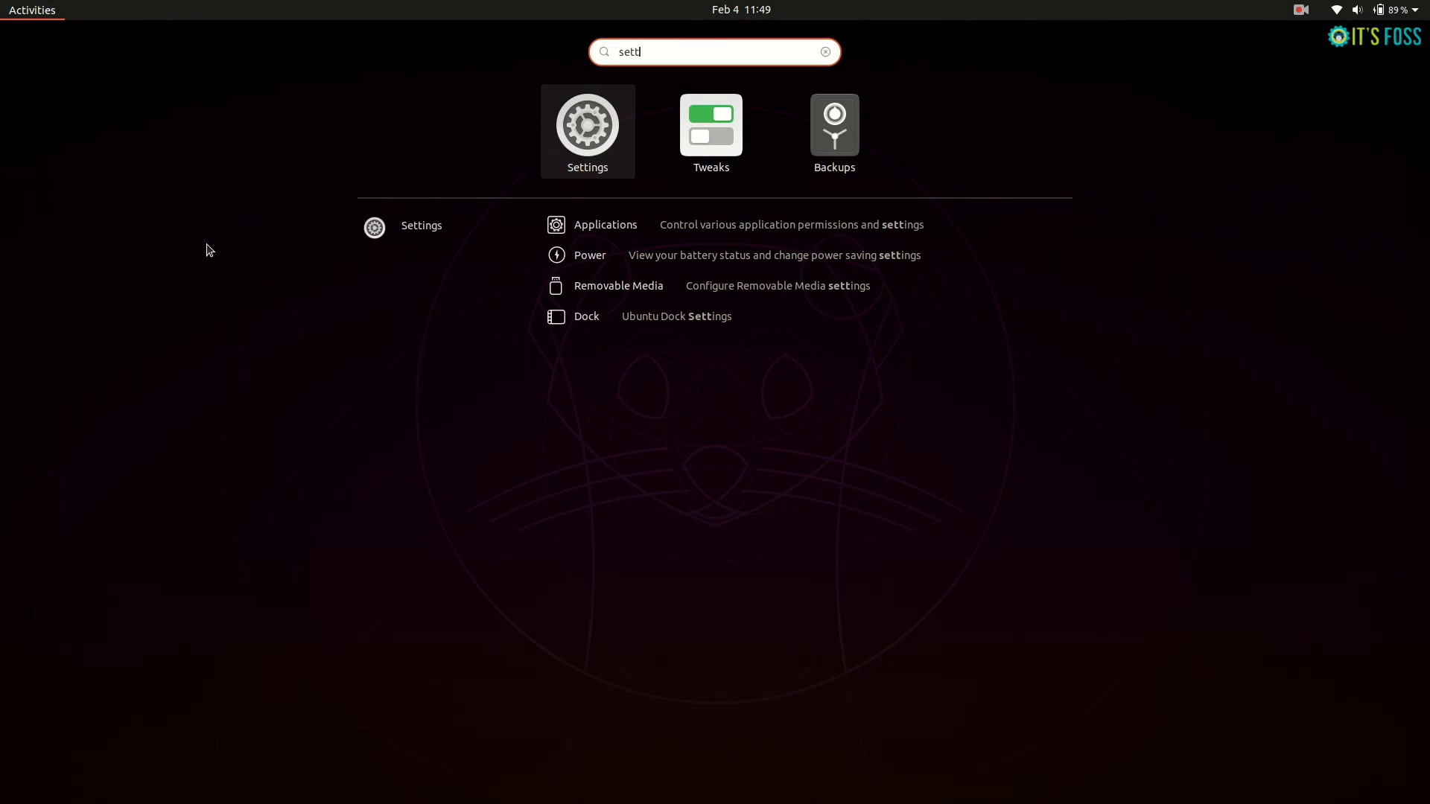
pyautogui.click(586, 126)
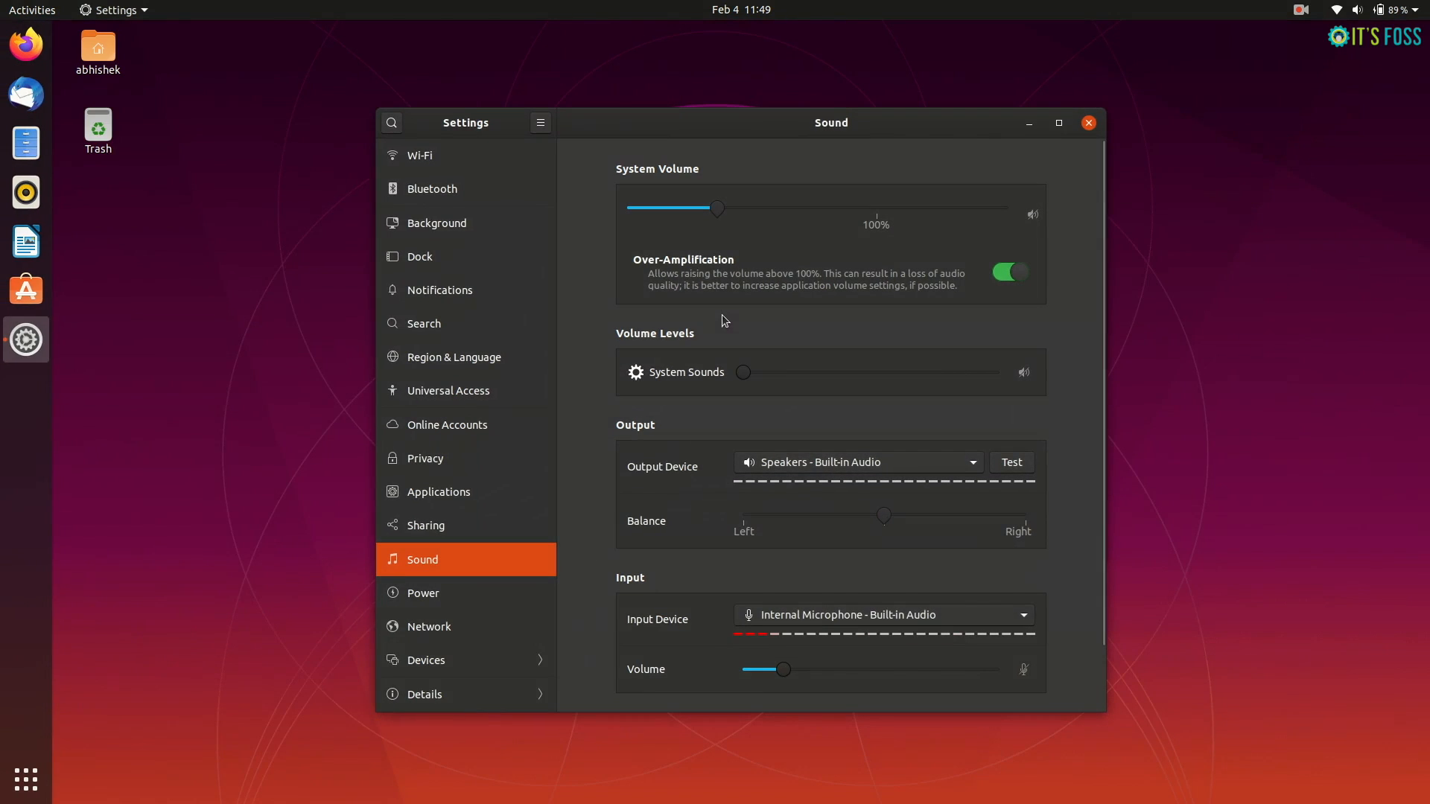
pyautogui.click(423, 694)
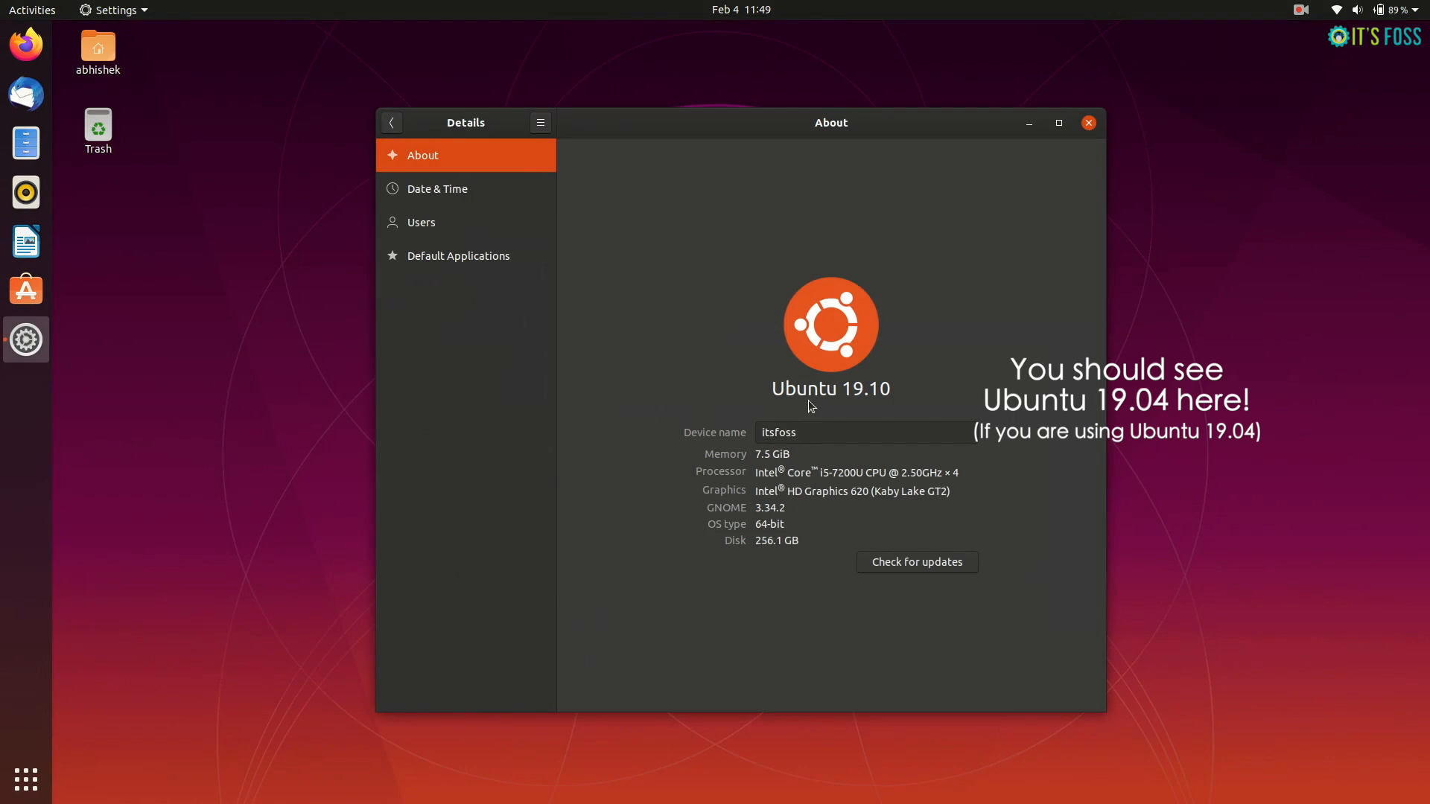
pyautogui.moveTo(392, 124)
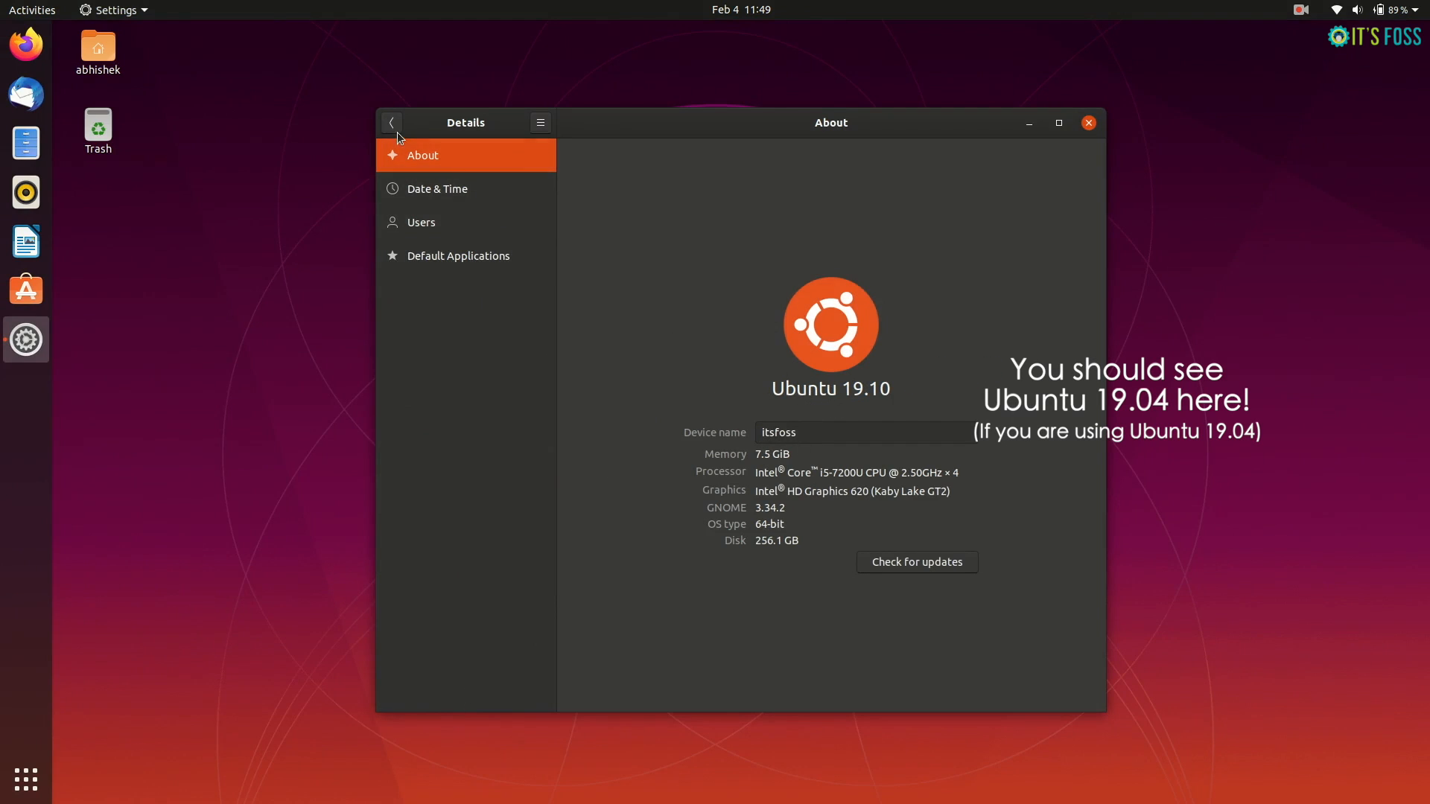
pyautogui.moveTo(828, 263)
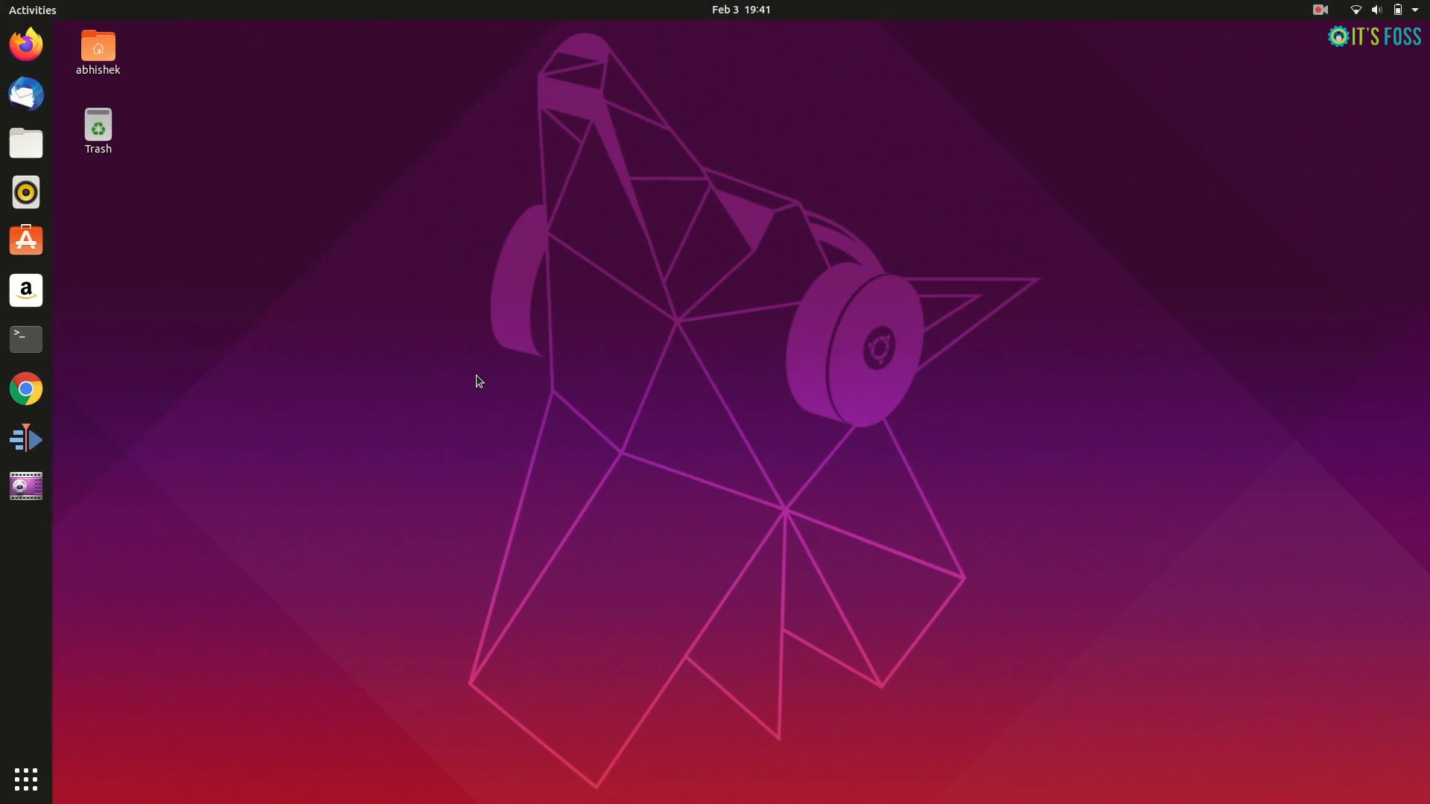
# Find Software Updater by searching 'update', choose Upgrade and authenticate with the account password
pyautogui.write('u')
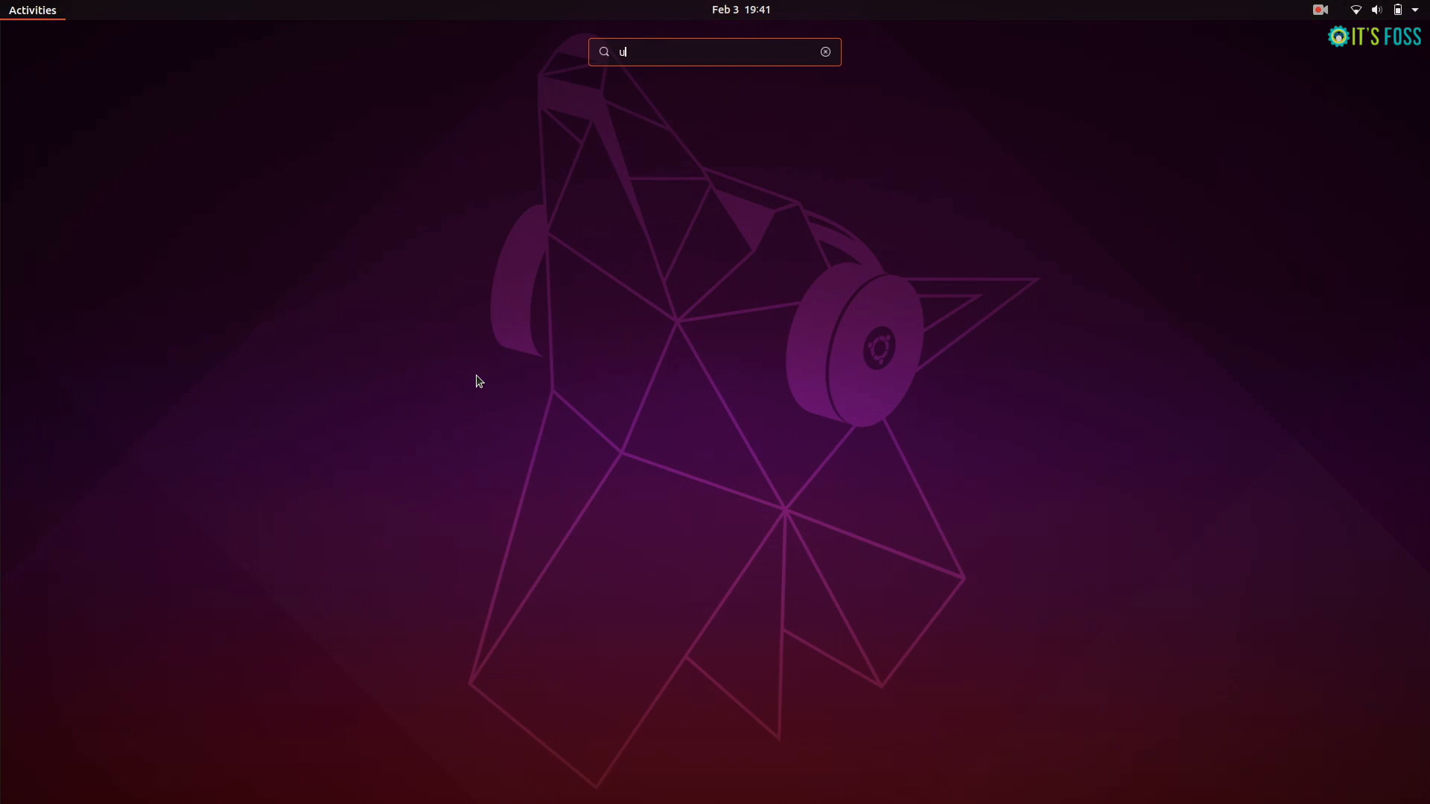
pyautogui.write('pdate')
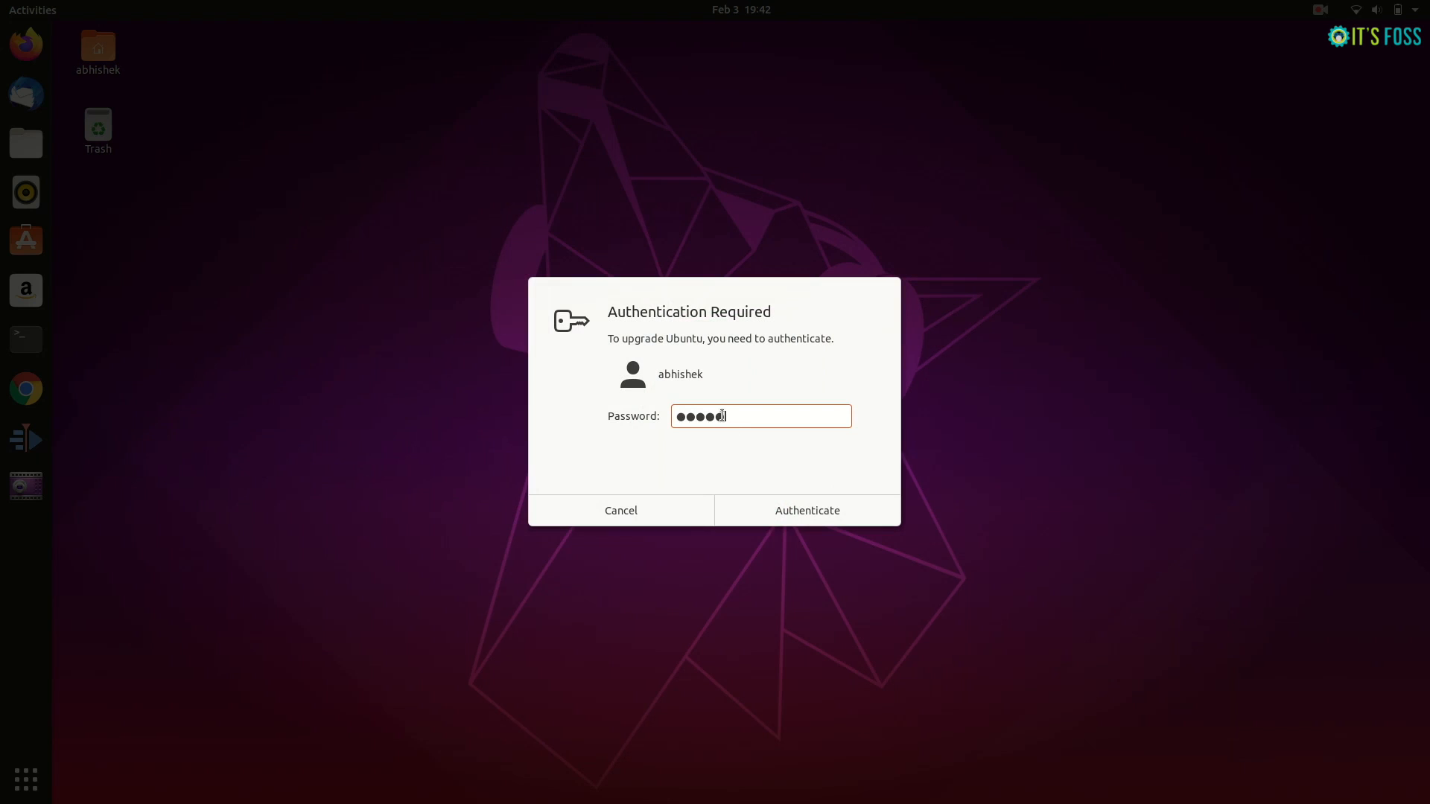
pyautogui.click(806, 510)
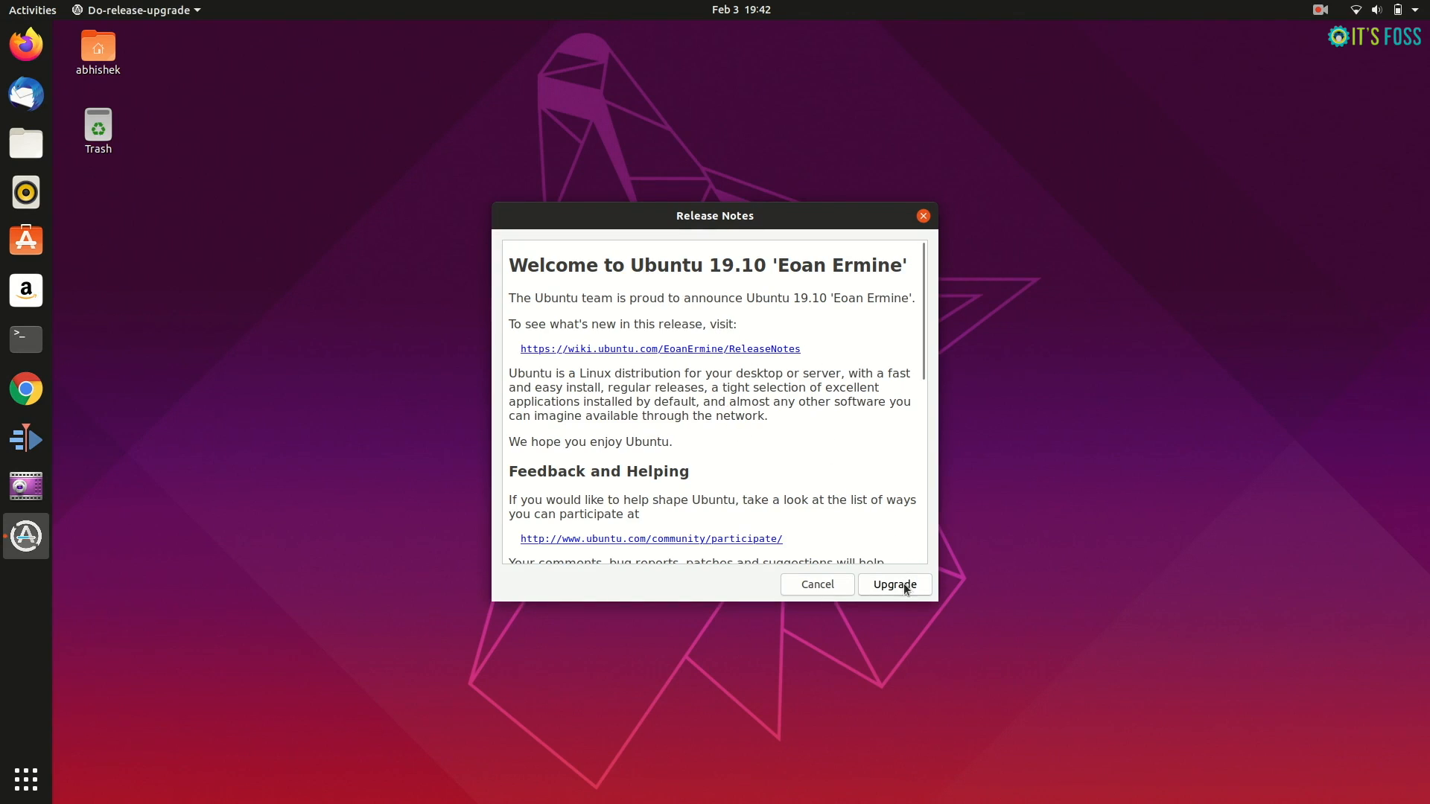
# Accept the 19.10 release notes with Upgrade and close the third-party sources disabled notice
pyautogui.click(894, 584)
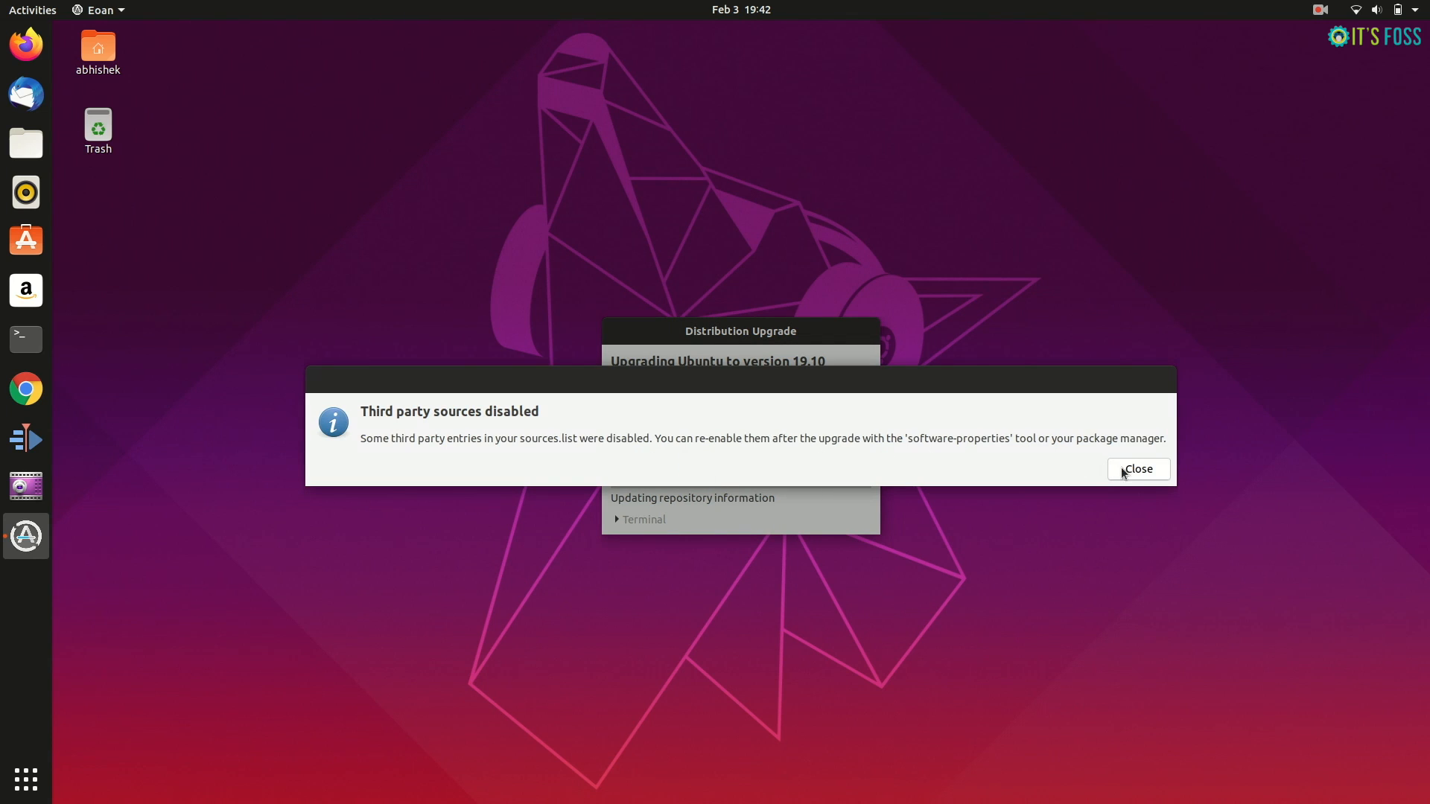
pyautogui.click(1136, 467)
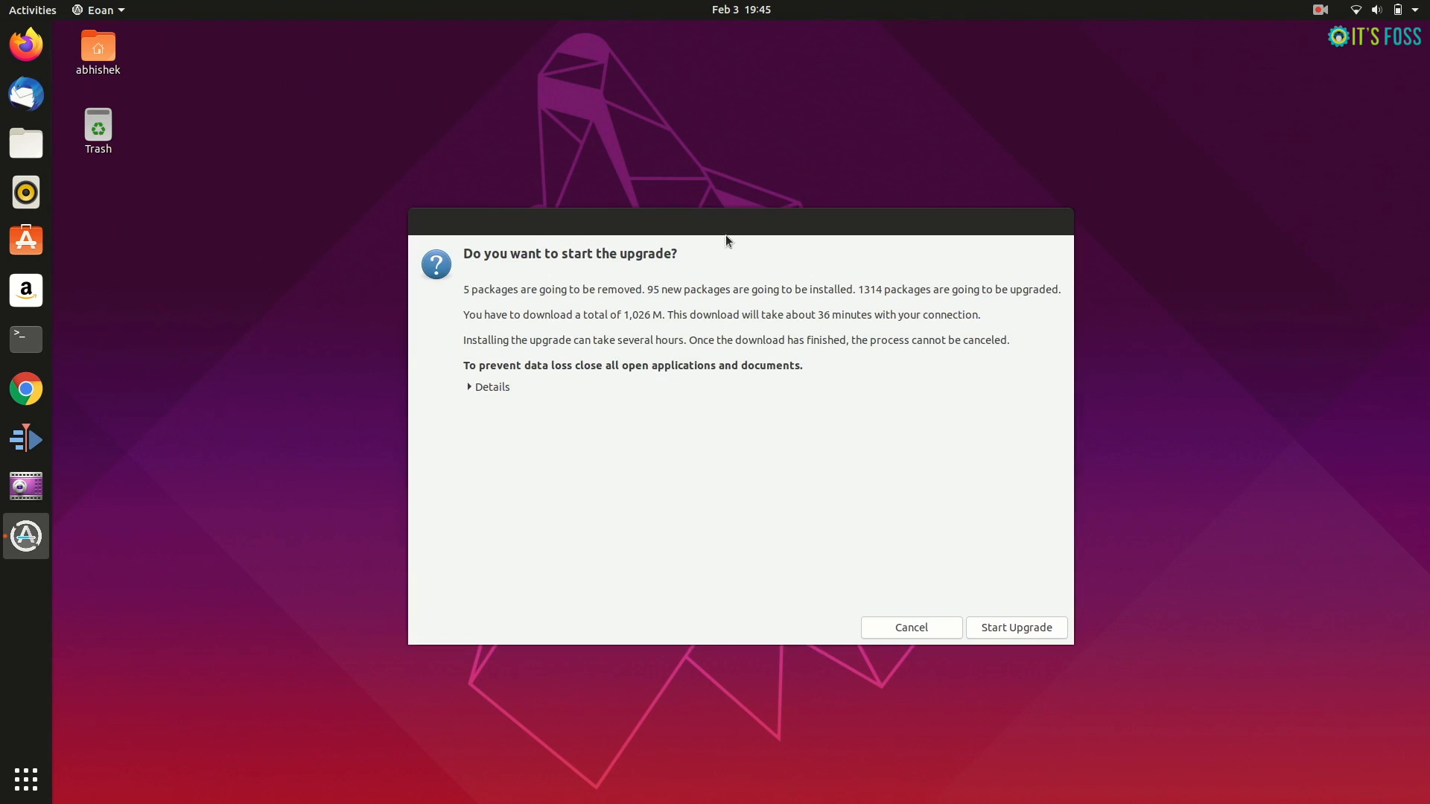
# Expand Details and browse the Install (95), Upgrade (1314) and No longer needed (5) package groups
pyautogui.click(490, 387)
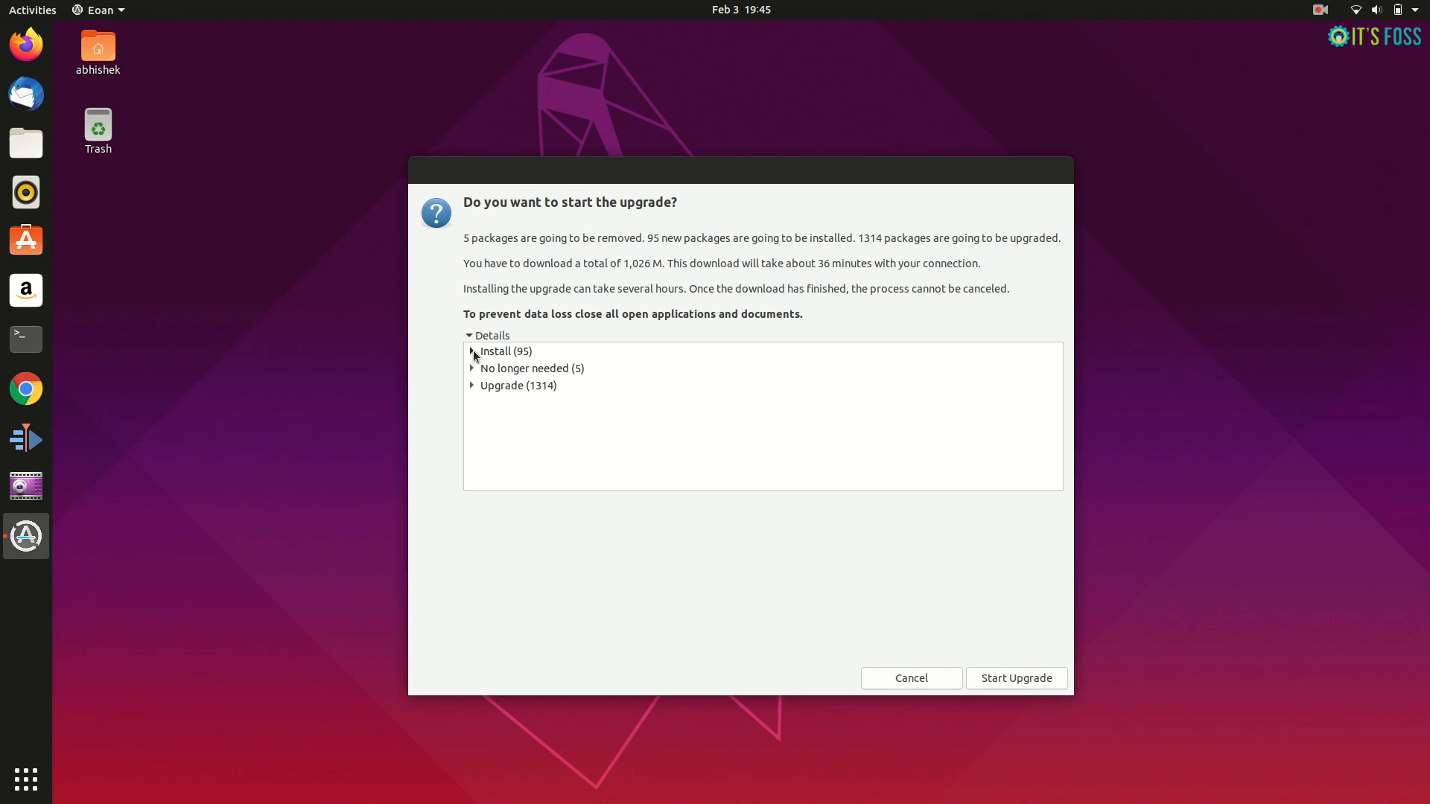
pyautogui.click(472, 351)
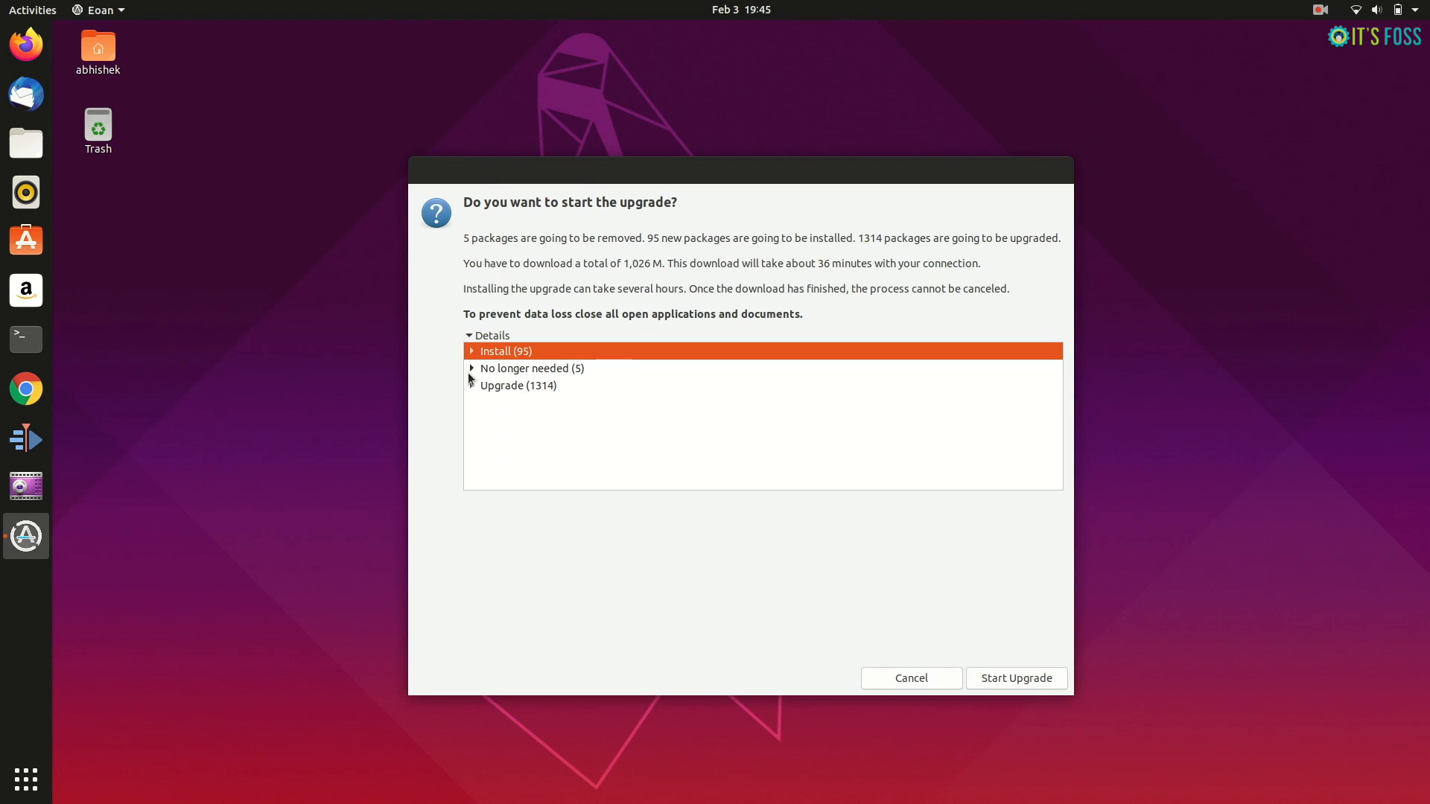
pyautogui.click(473, 384)
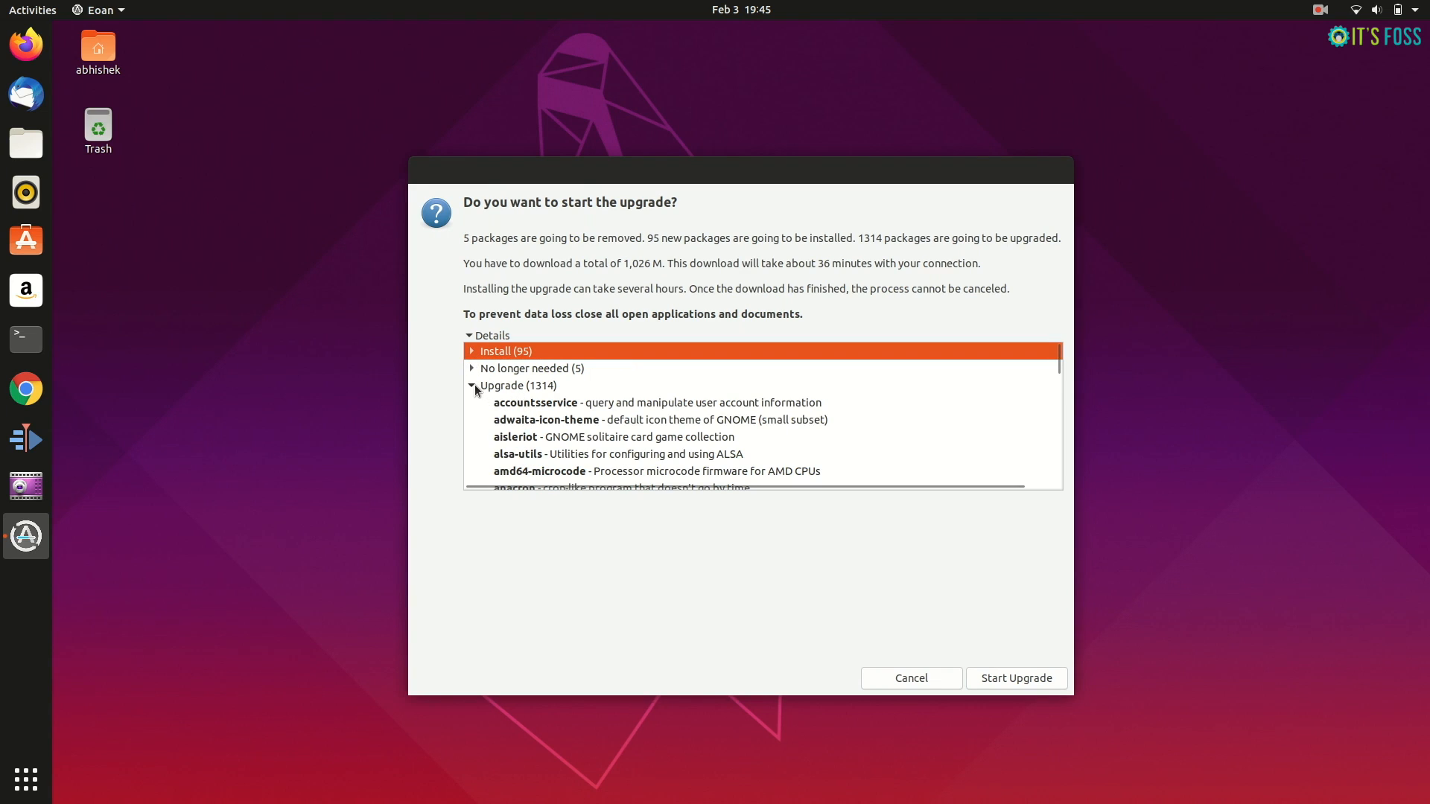
pyautogui.click(472, 371)
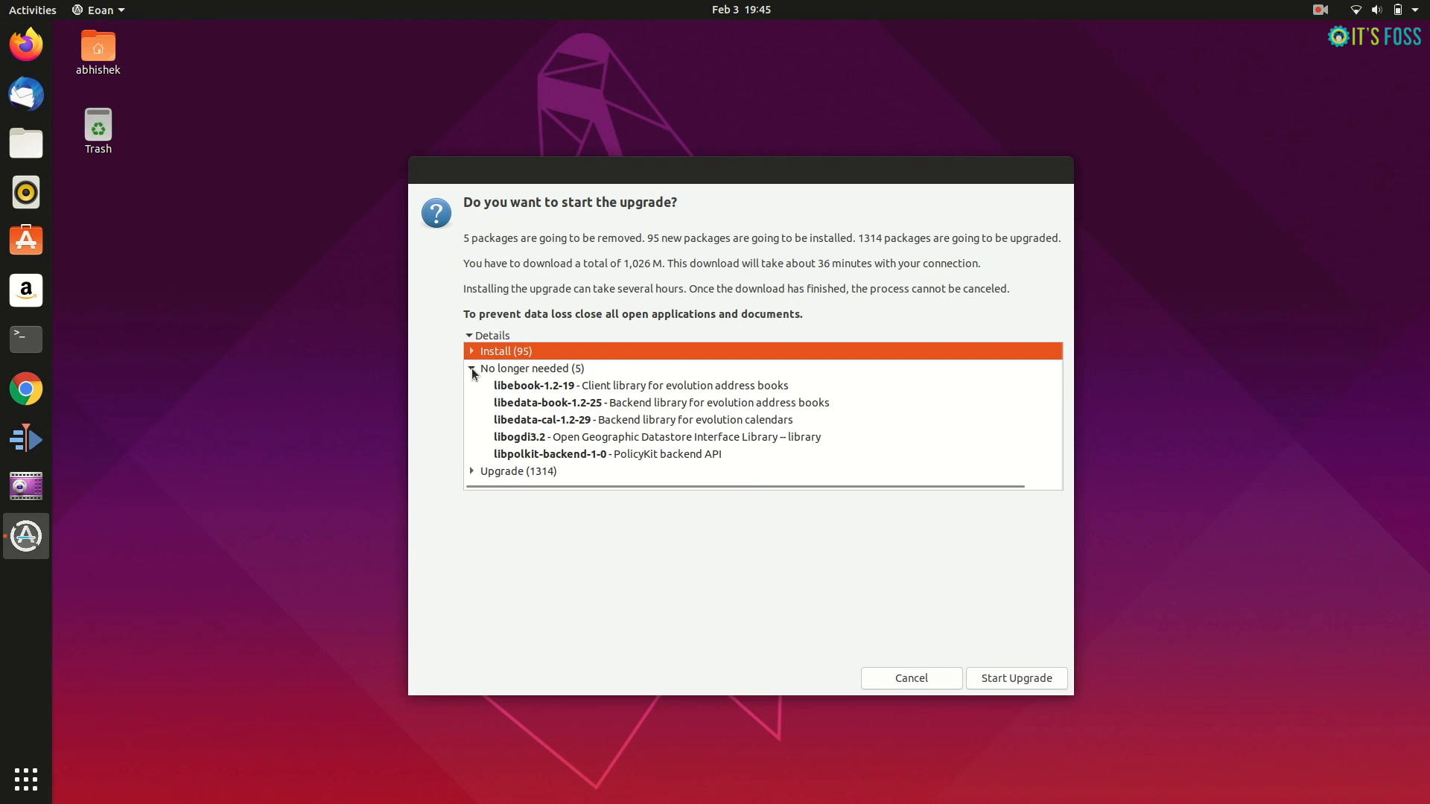
pyautogui.click(472, 367)
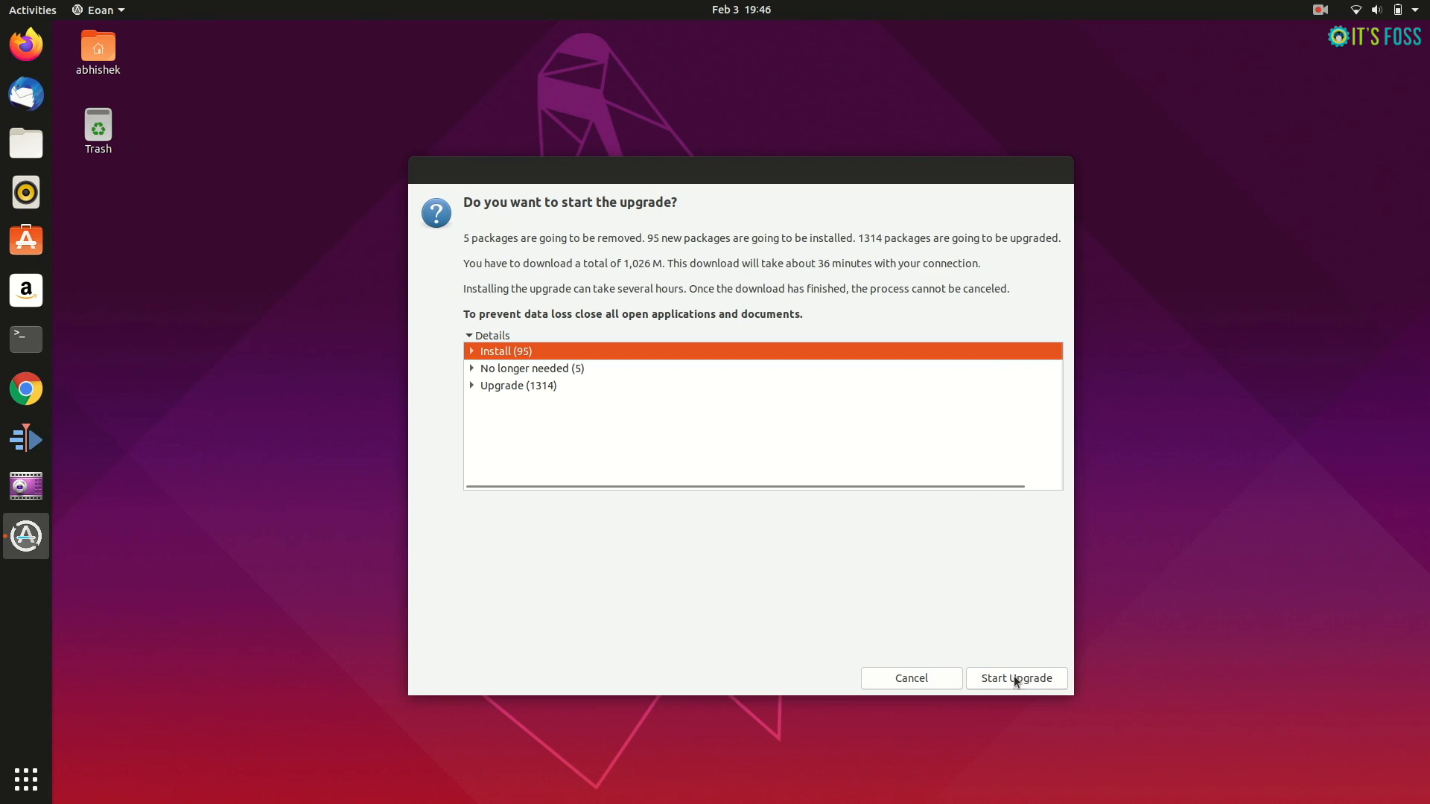
# Confirm Start Upgrade and close the lock-screen-disabled notice so packages begin downloading
pyautogui.click(1014, 678)
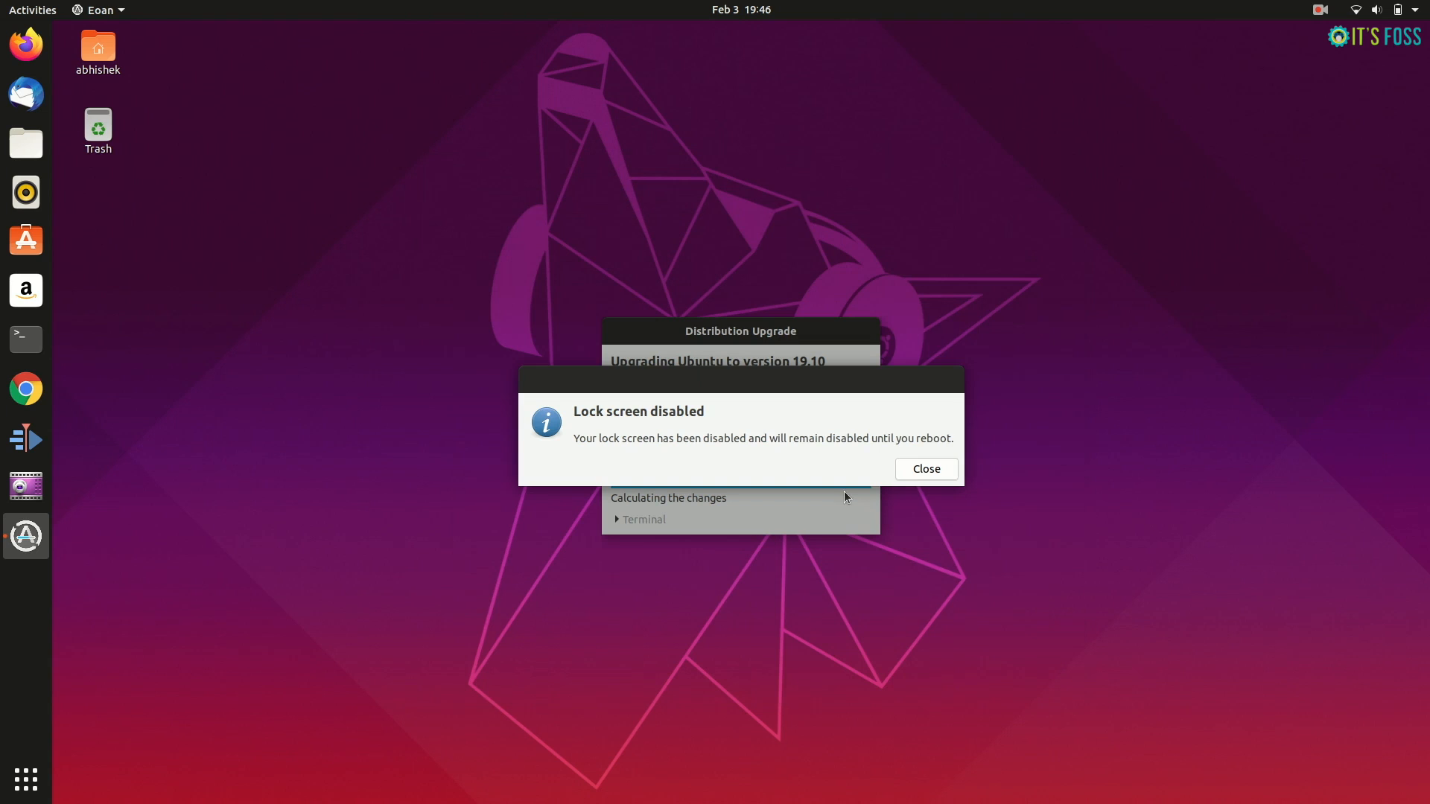
pyautogui.click(923, 469)
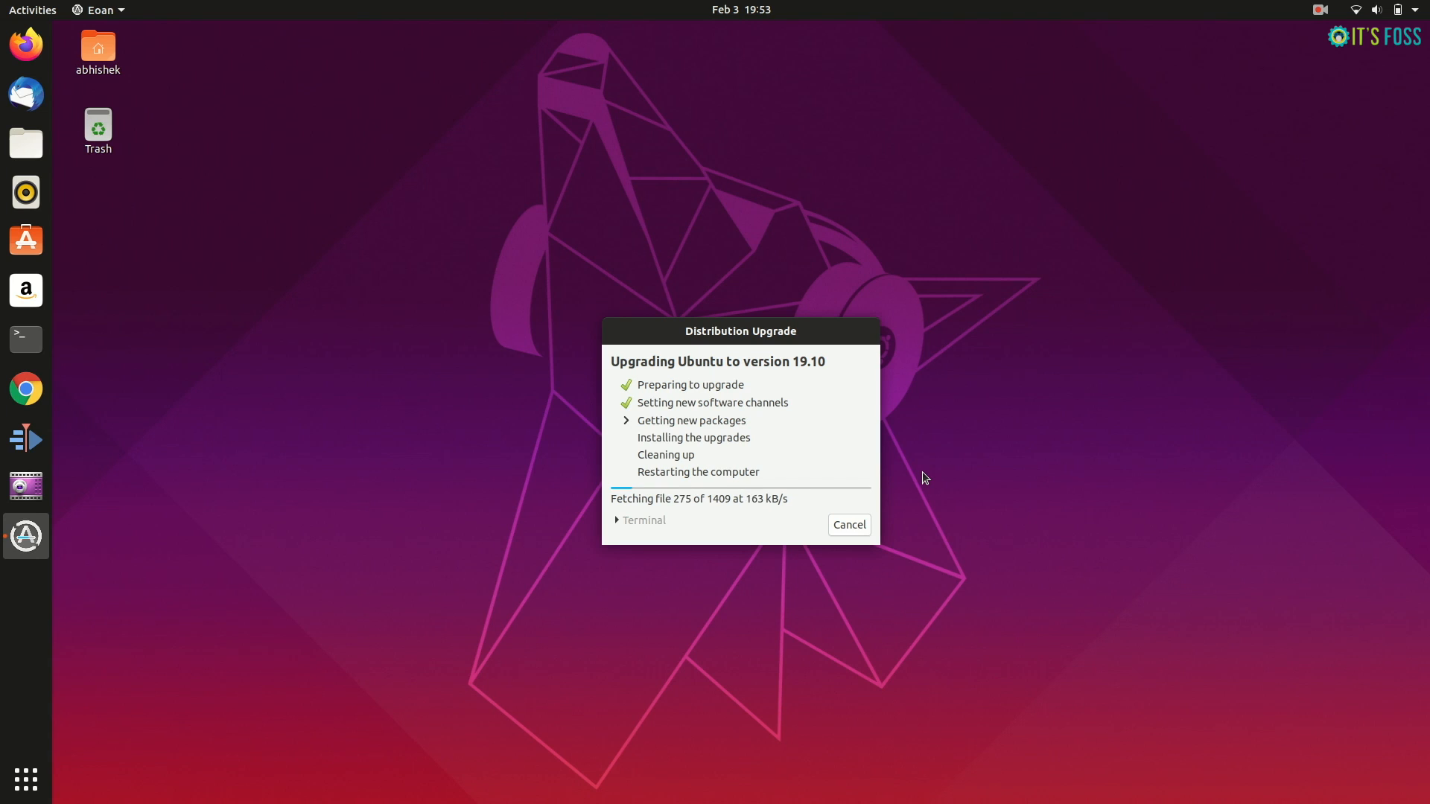
pyautogui.moveTo(1143, 170)
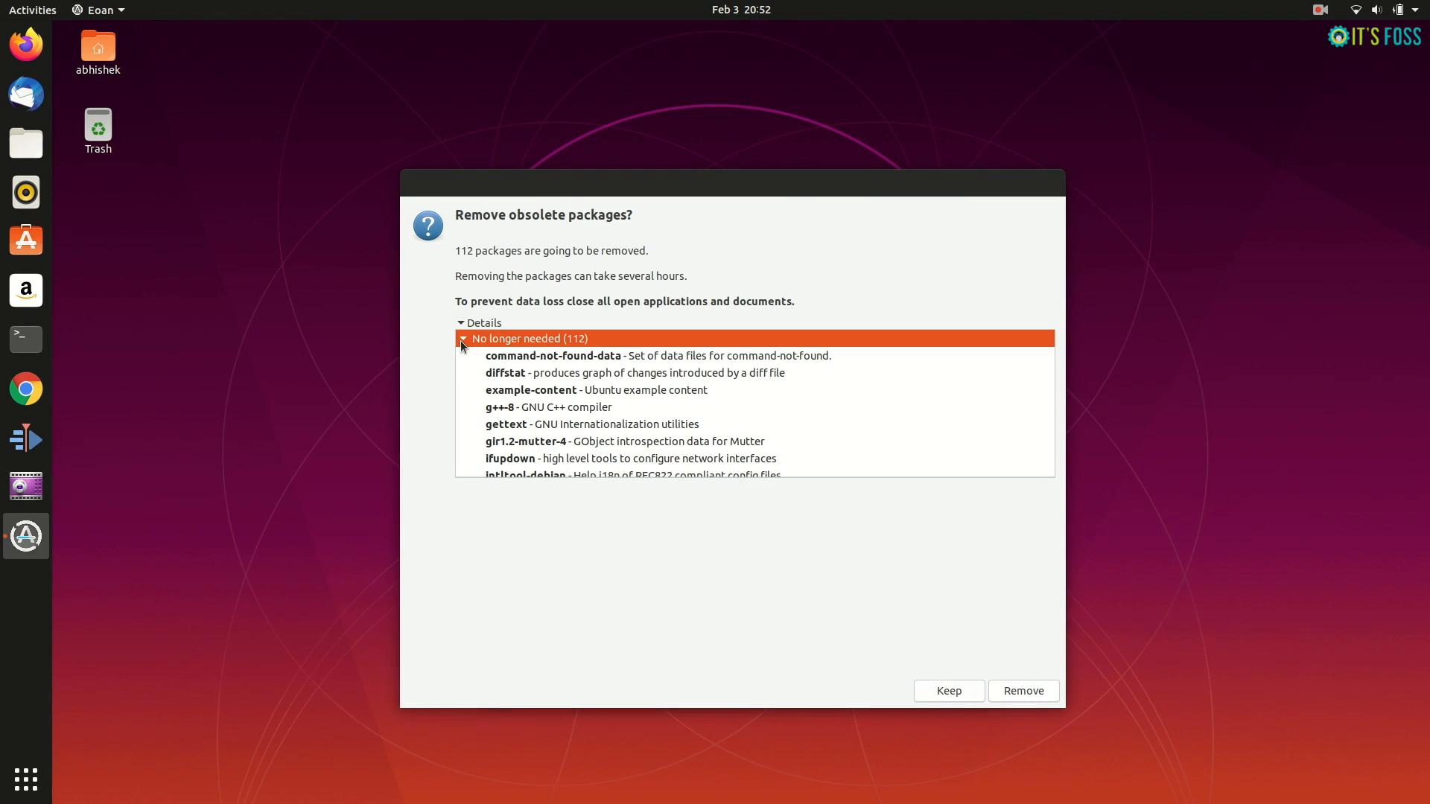
# Remove the 112 obsolete packages and choose Restart Now once the upgrade finishes
pyautogui.click(462, 338)
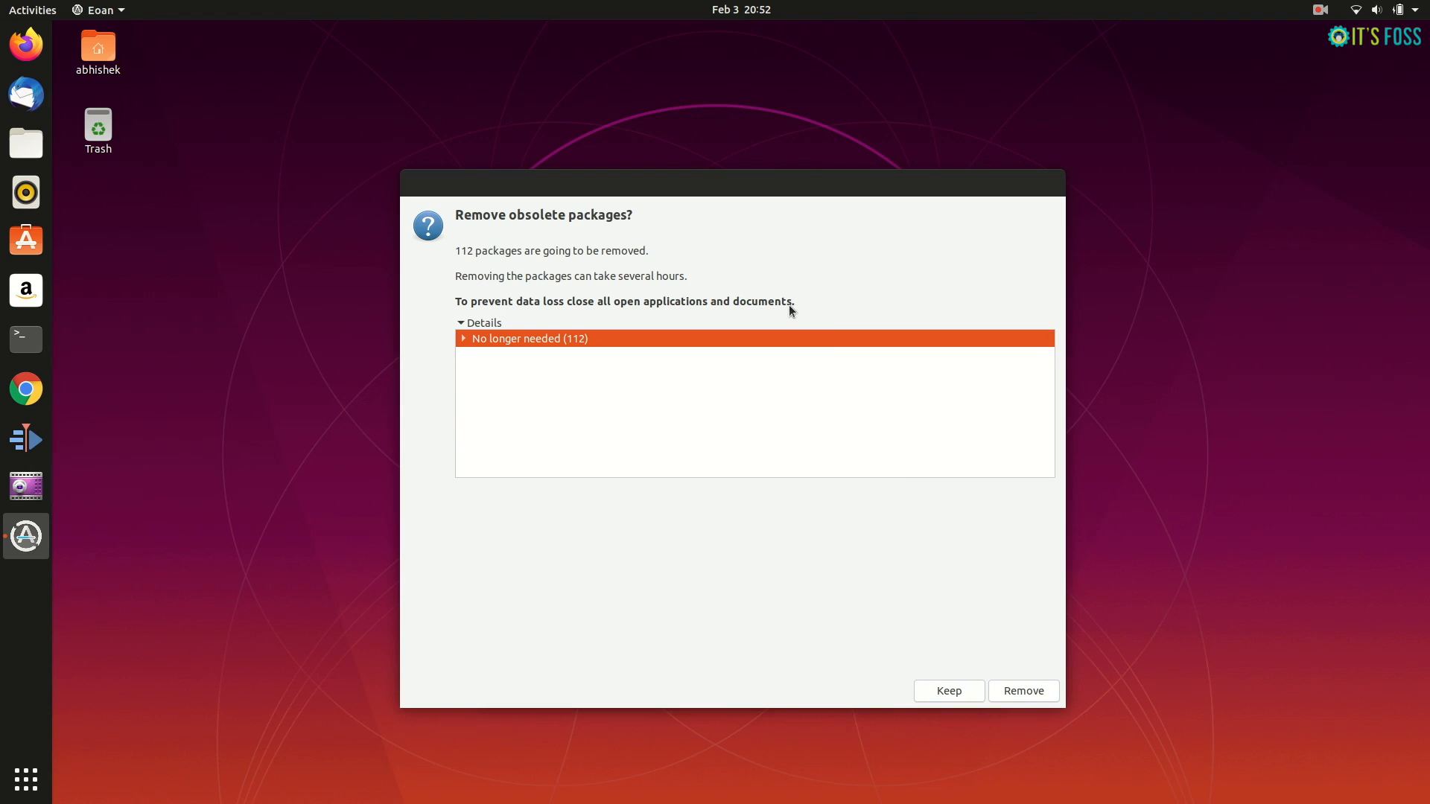
pyautogui.click(1022, 689)
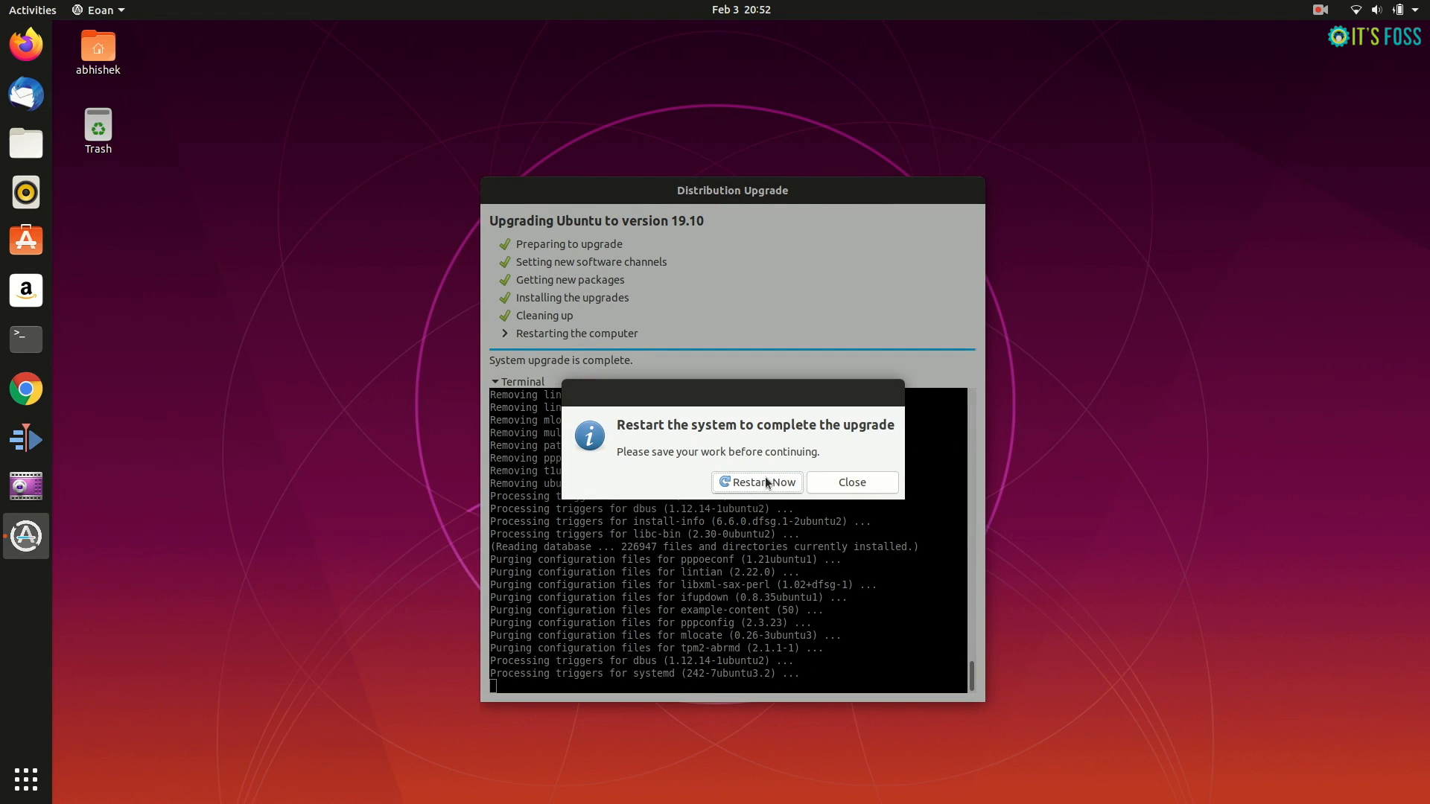
pyautogui.click(756, 481)
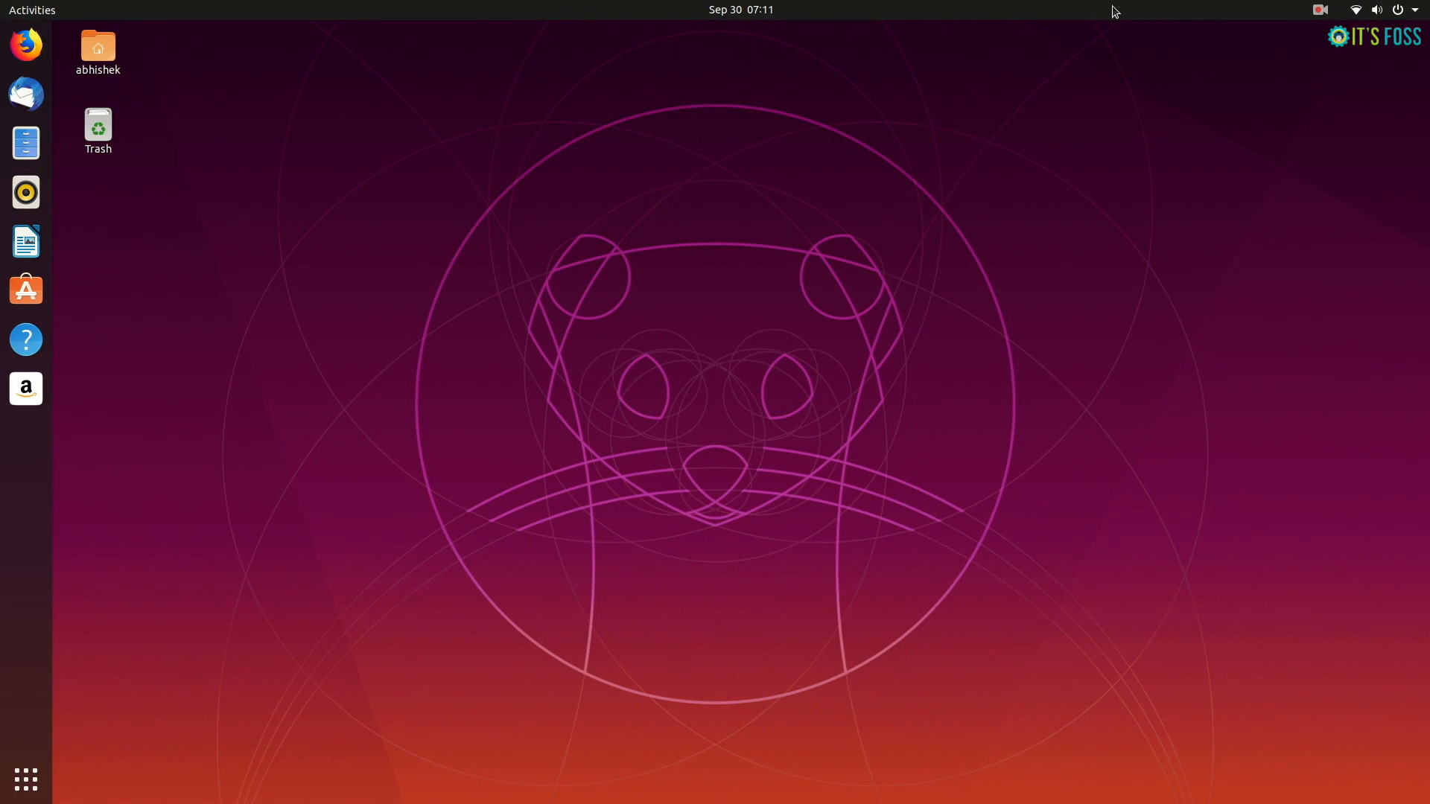
# Show the system status menu from the top-right of the restarted desktop's top bar
pyautogui.click(1376, 10)
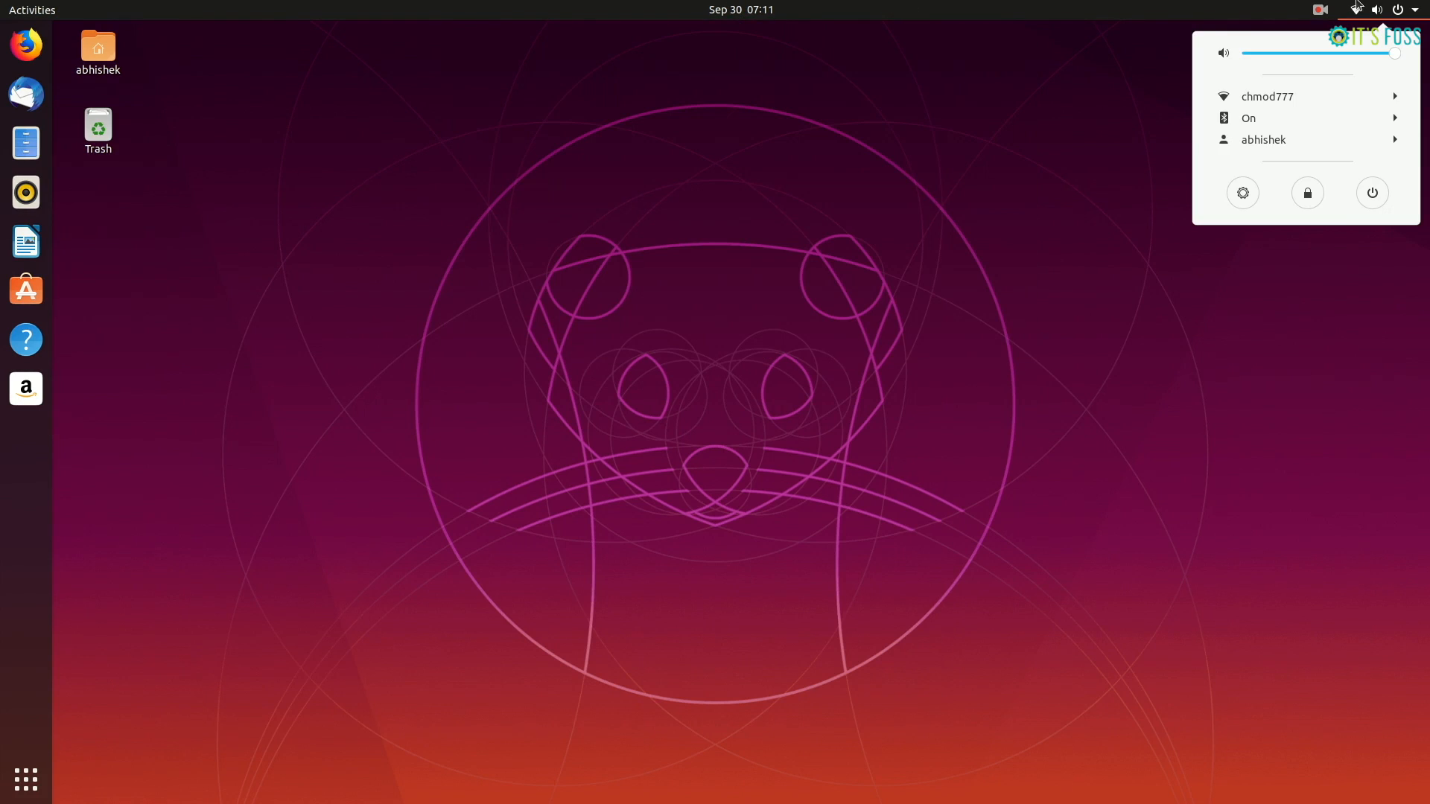
pyautogui.moveTo(1301, 140)
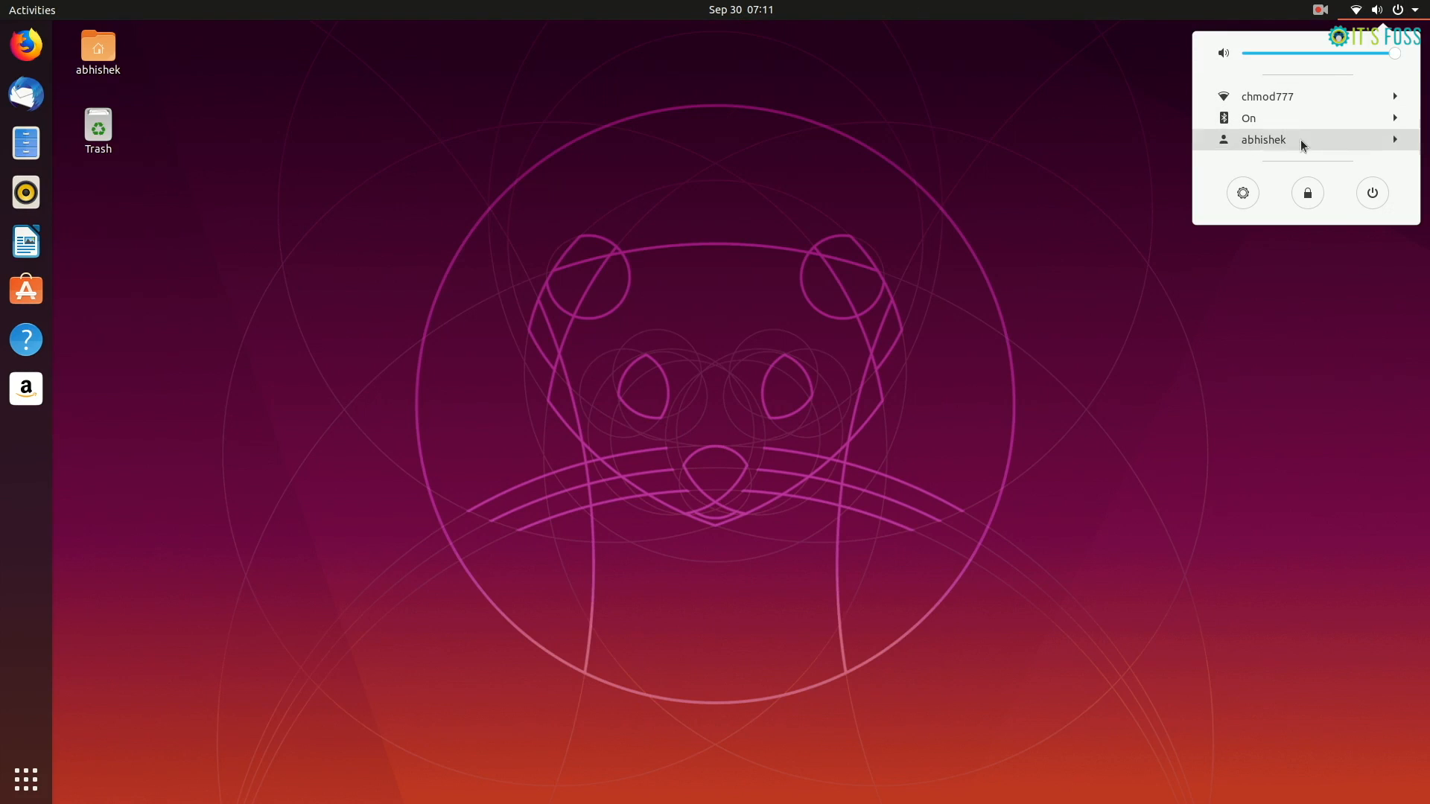